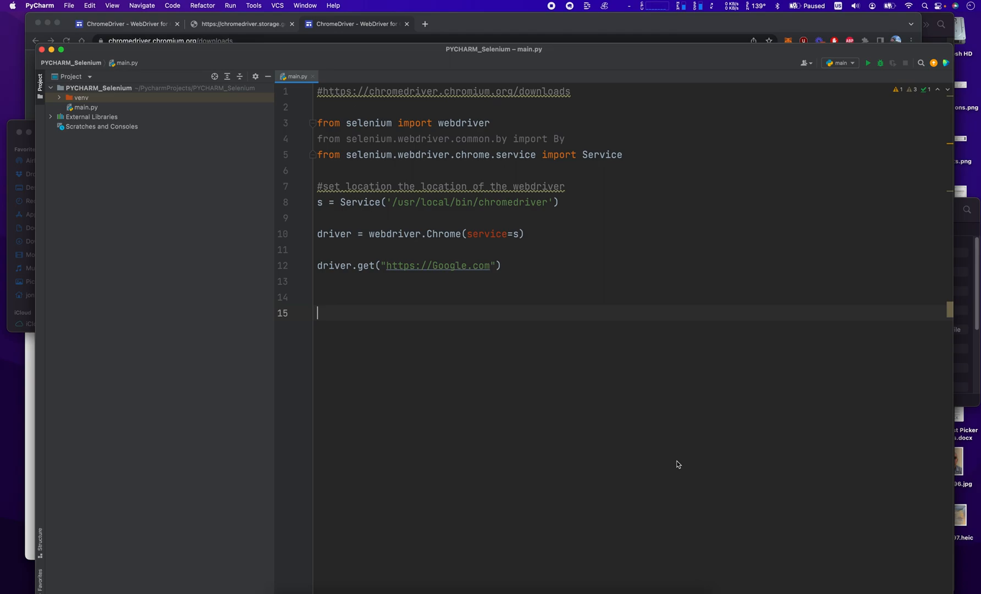
mouse_move(588, 289)
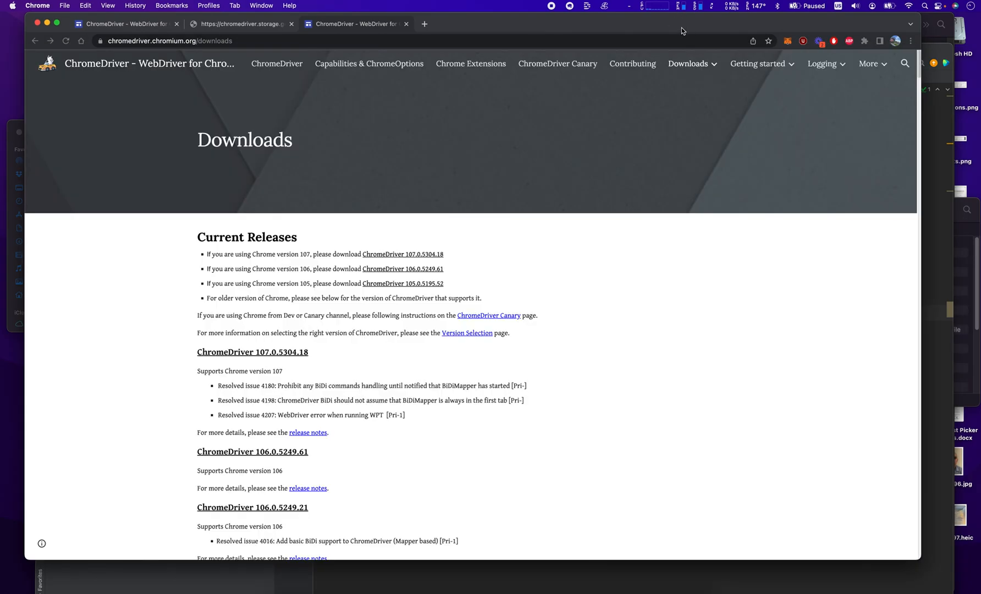
- Check the installed Chrome version (105.0.5195.125) on the About page and return to the ChromeDriver downloads page
left_click(910, 40)
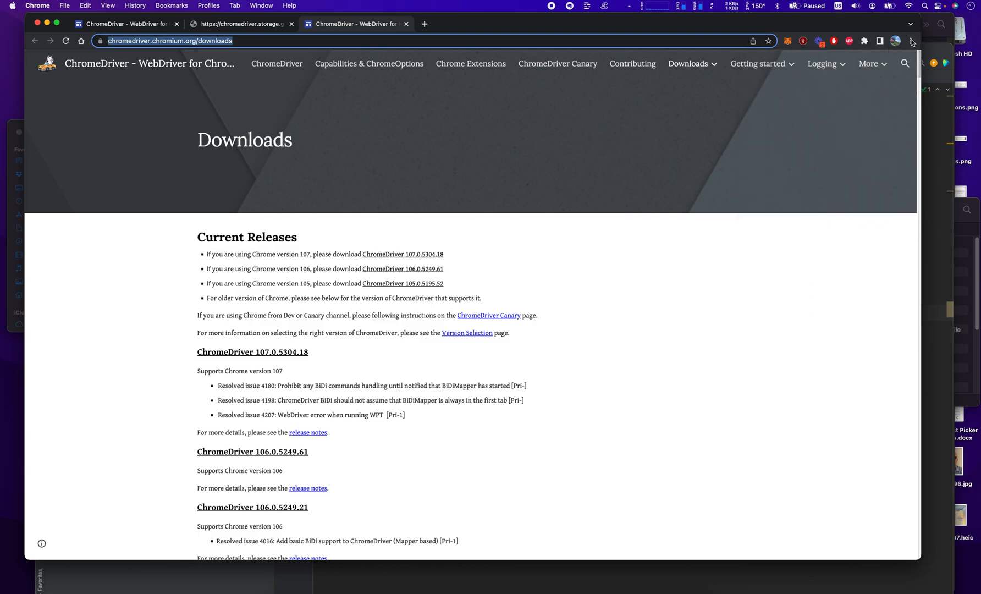
left_click(911, 41)
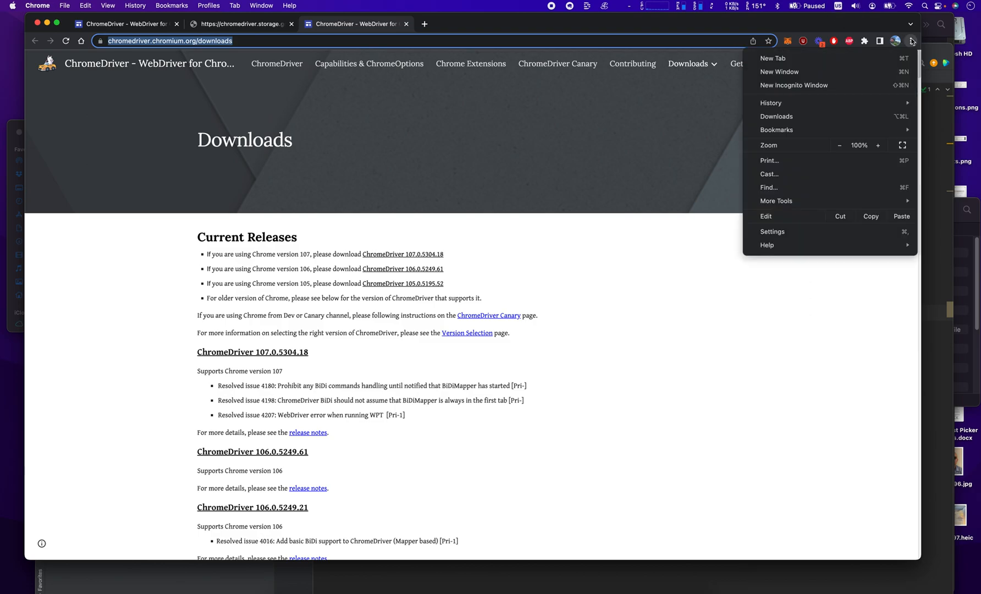
mouse_move(766, 245)
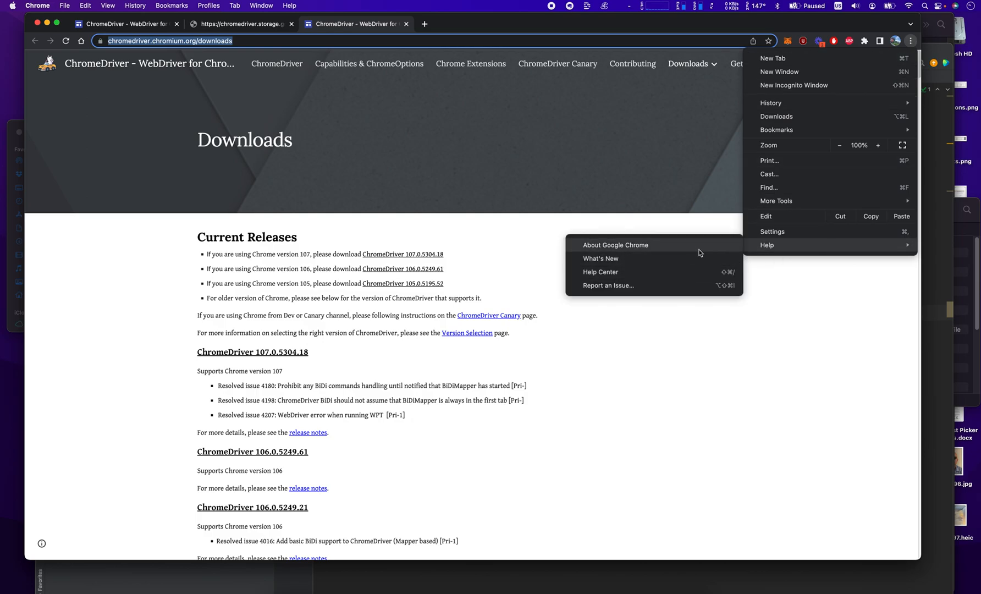
left_click(615, 244)
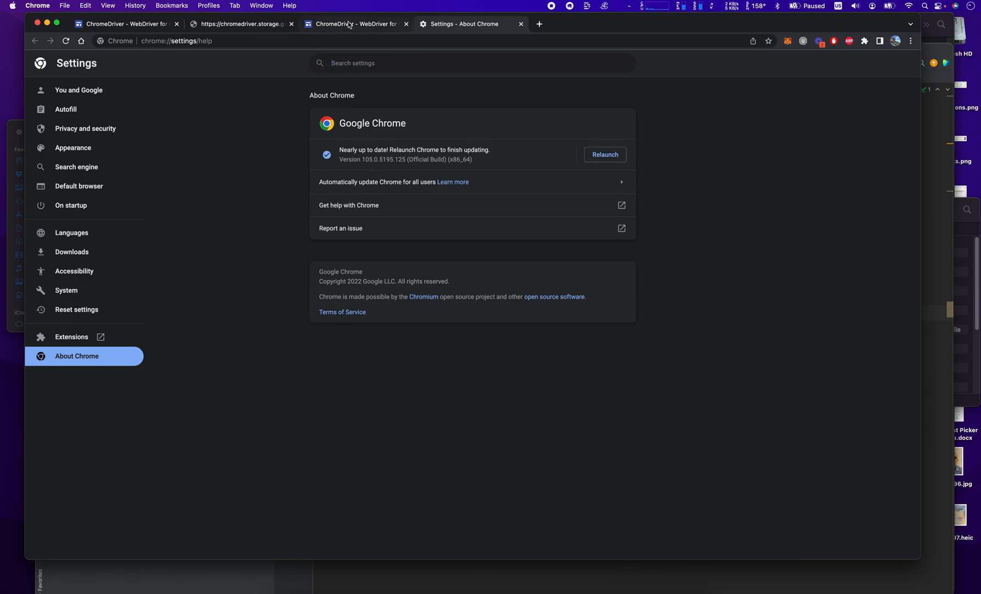
mouse_move(353, 24)
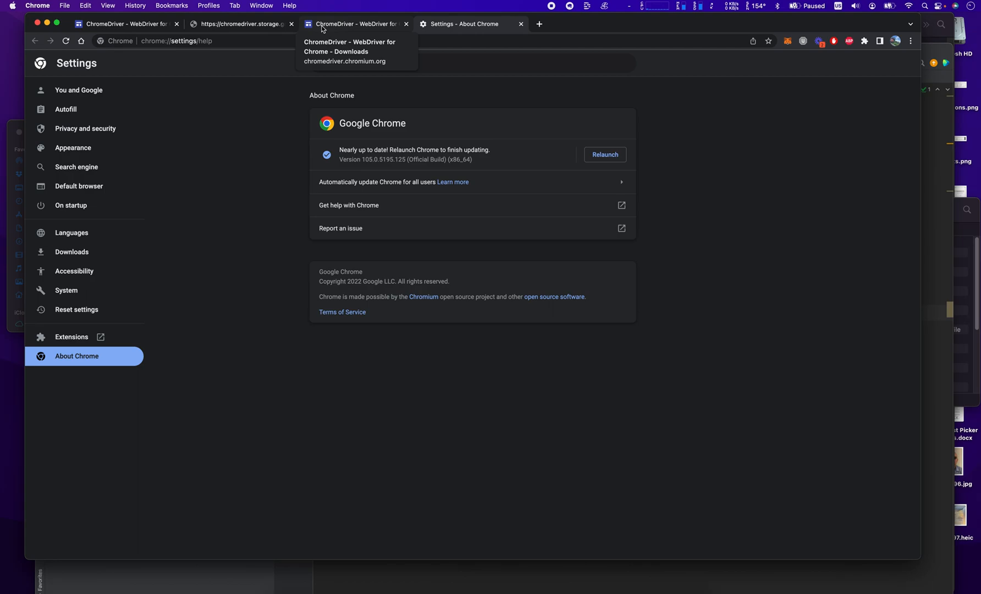
left_click(354, 24)
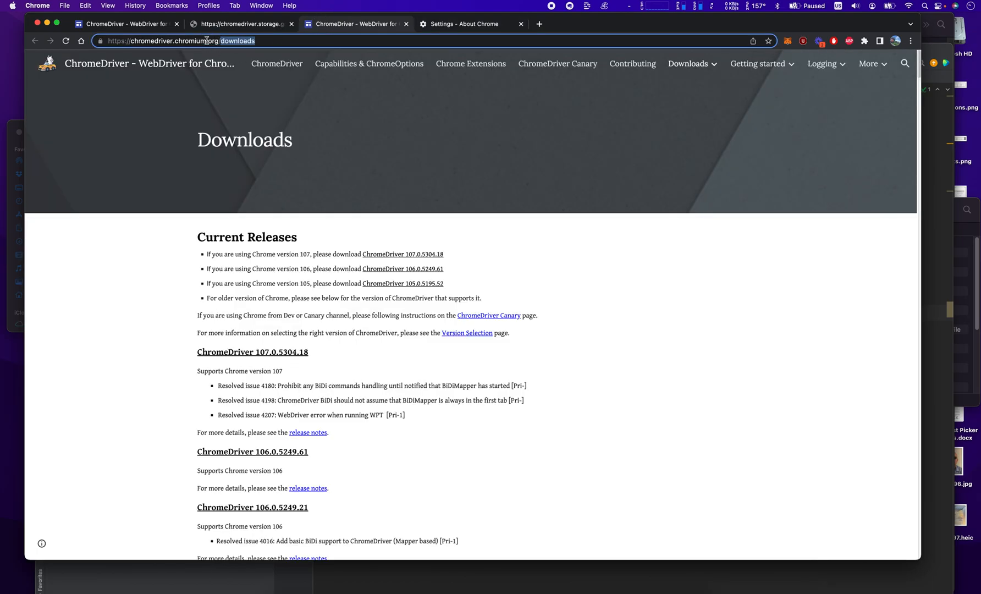
- Download chromedriver_mac64.zip from the ChromeDriver 105.0.5195.52 file index
left_click(181, 40)
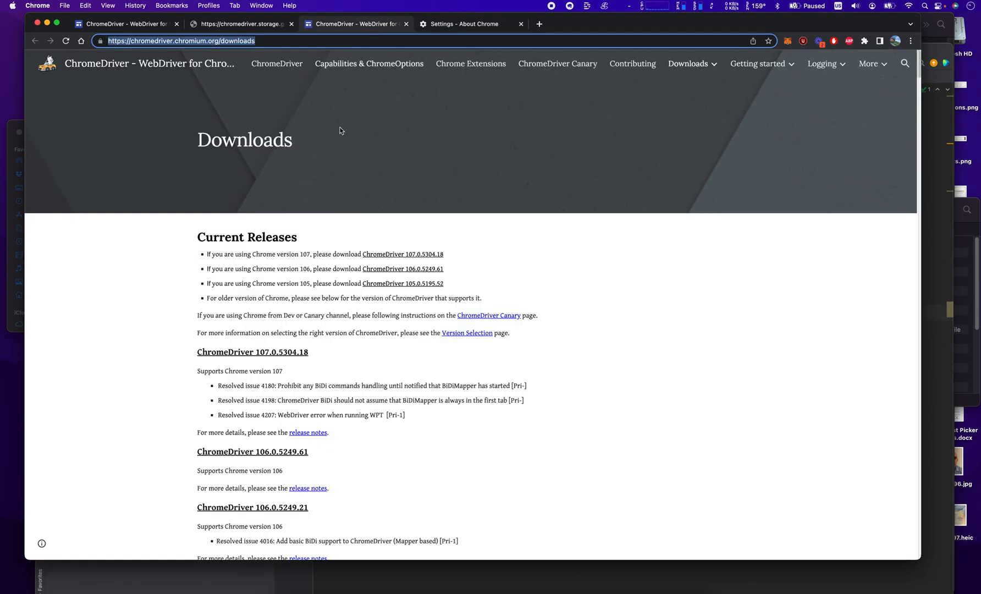
scroll("down", 3)
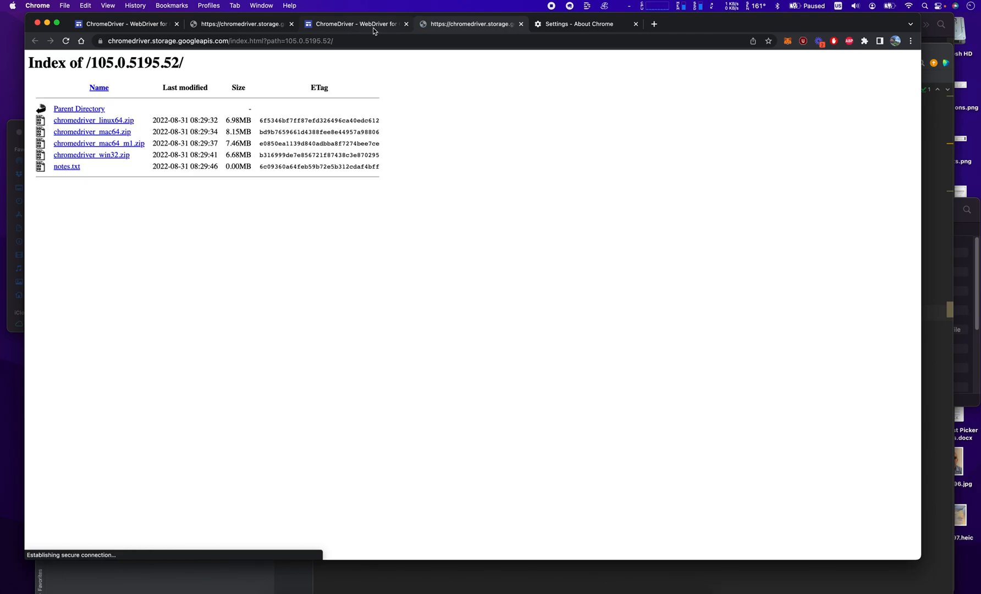
mouse_move(151, 127)
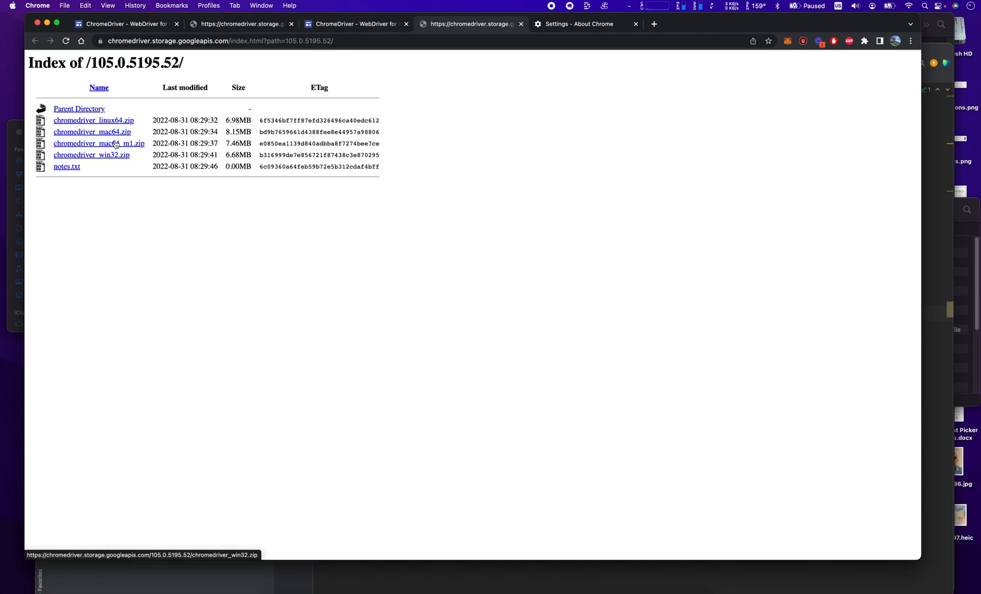
mouse_move(129, 76)
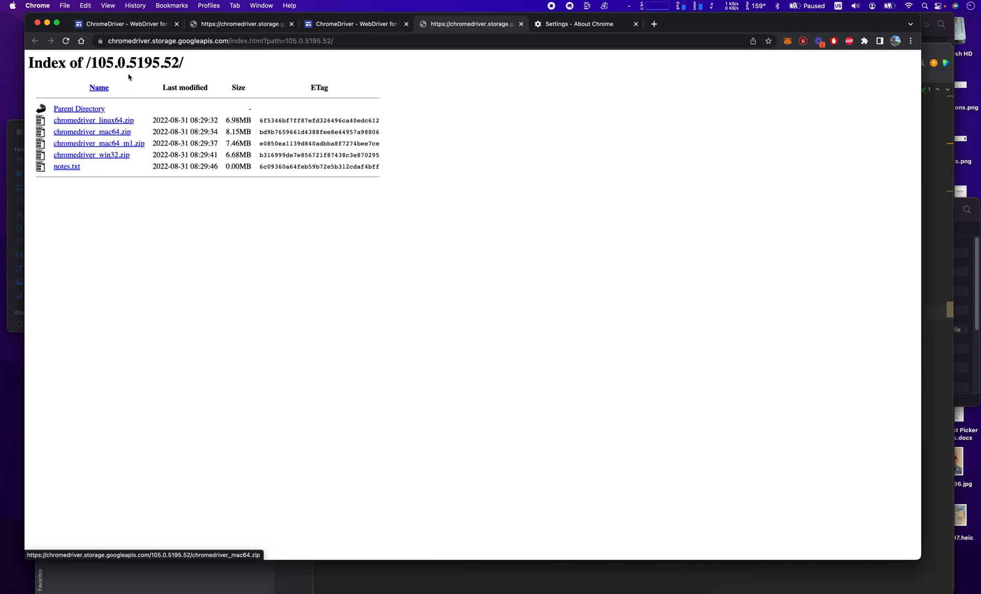
mouse_move(142, 148)
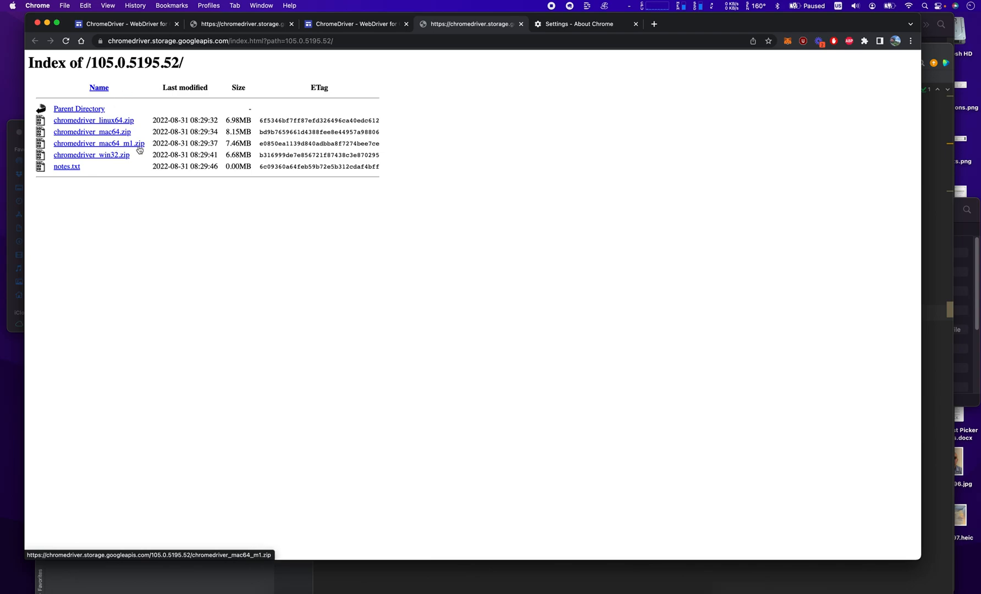
mouse_move(93, 132)
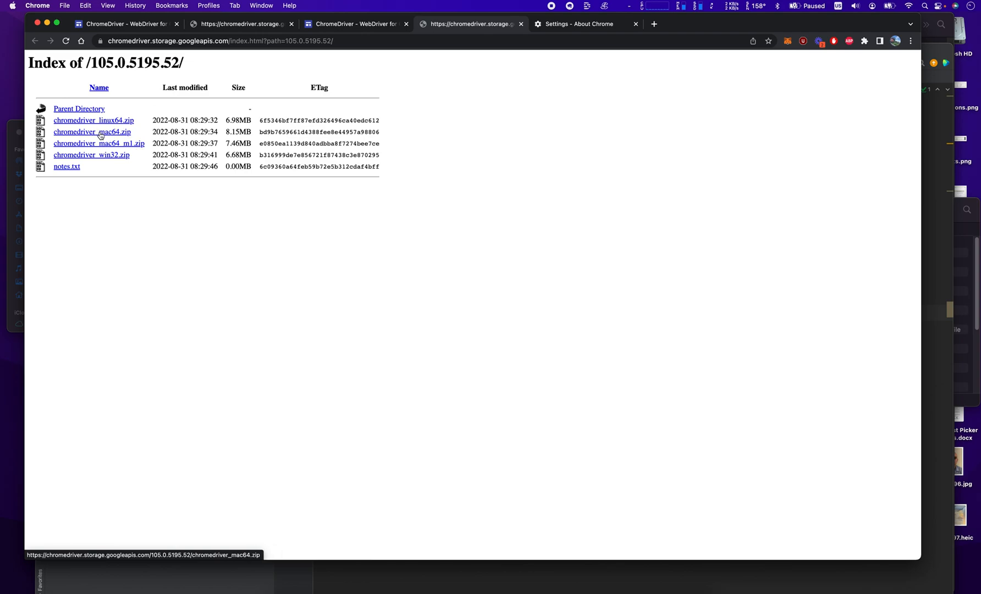
left_click(92, 132)
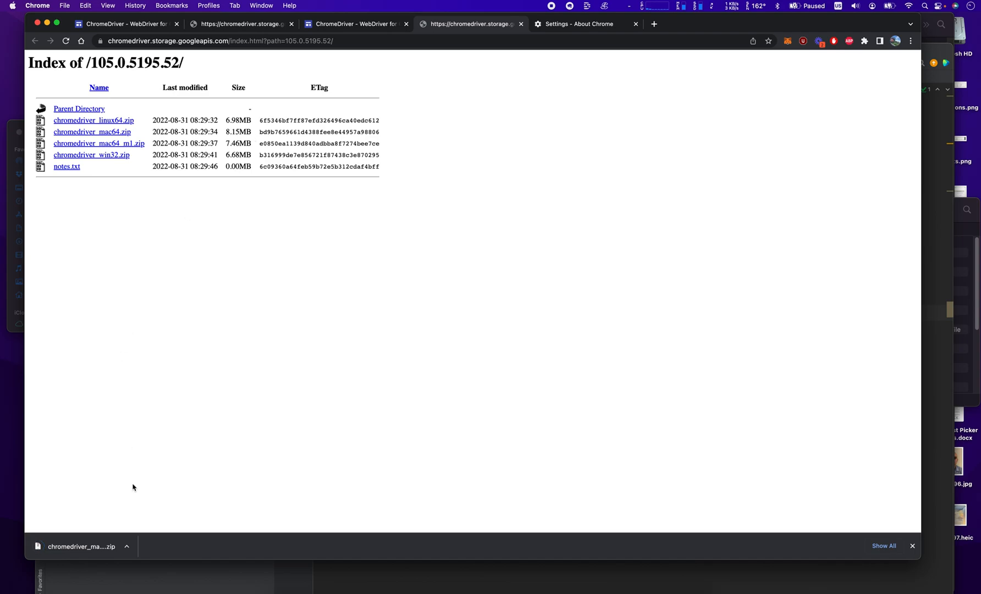
mouse_move(296, 273)
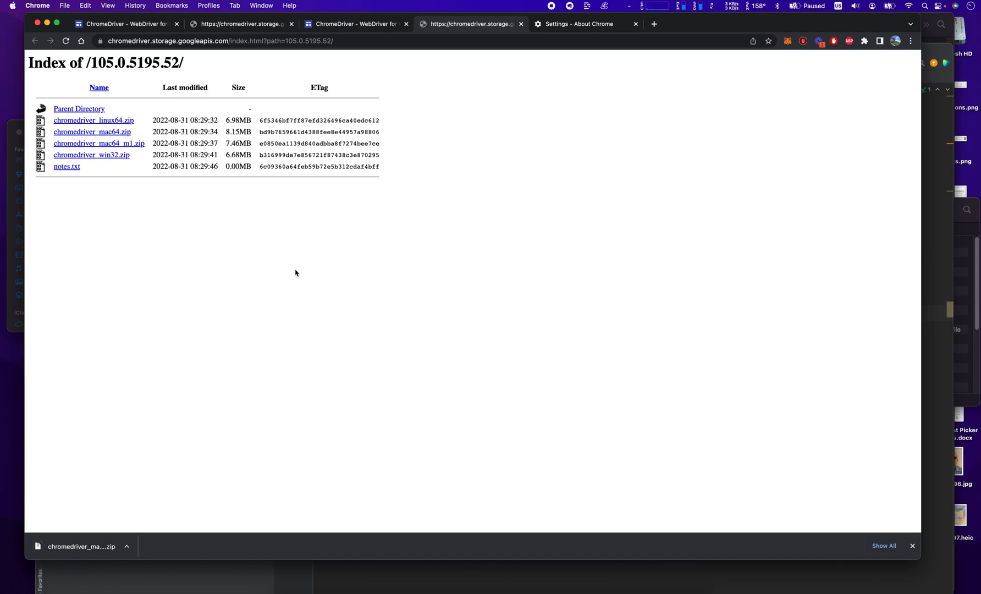
mouse_move(307, 253)
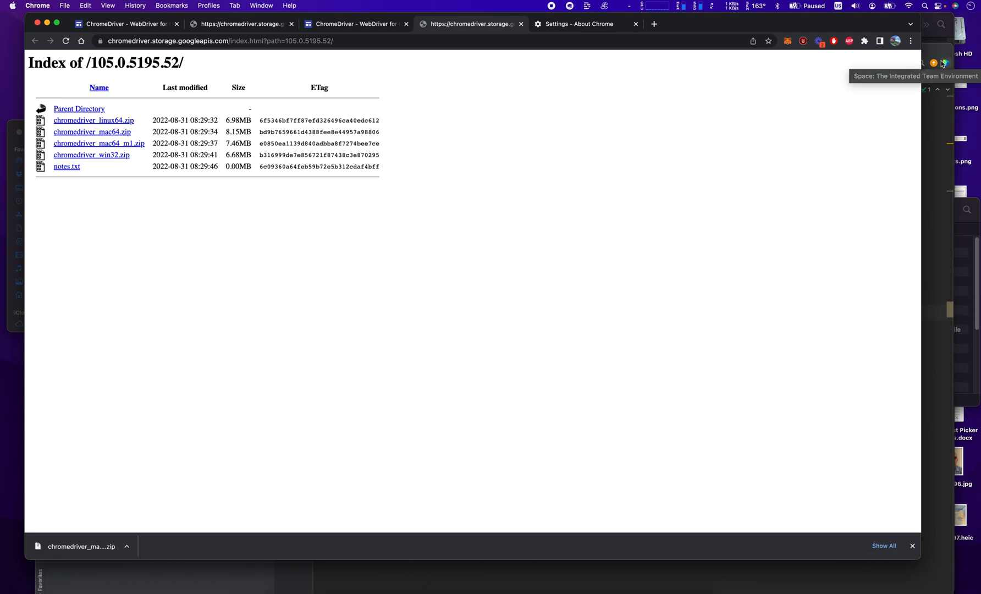
mouse_move(727, 468)
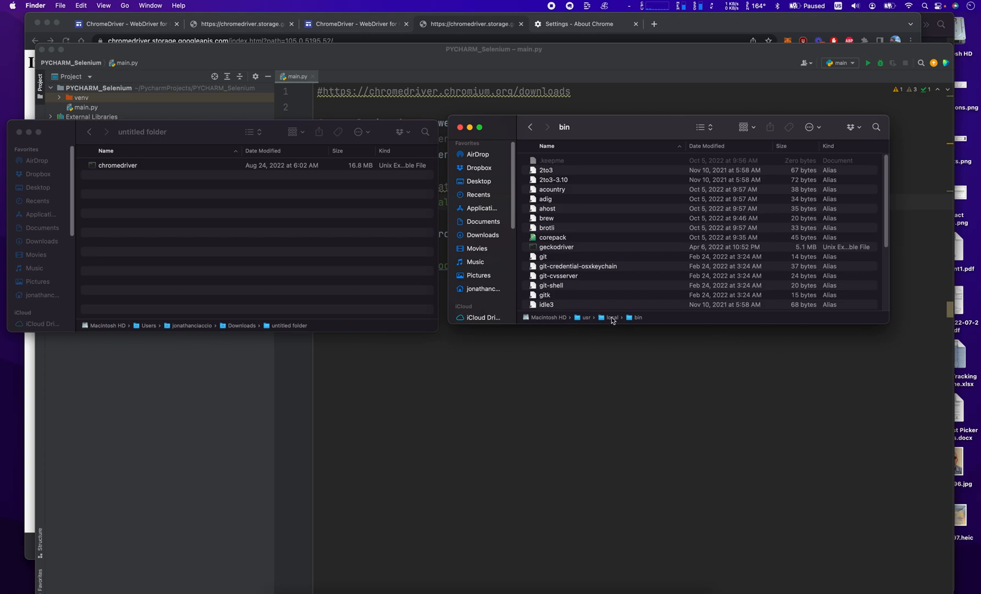
mouse_move(615, 319)
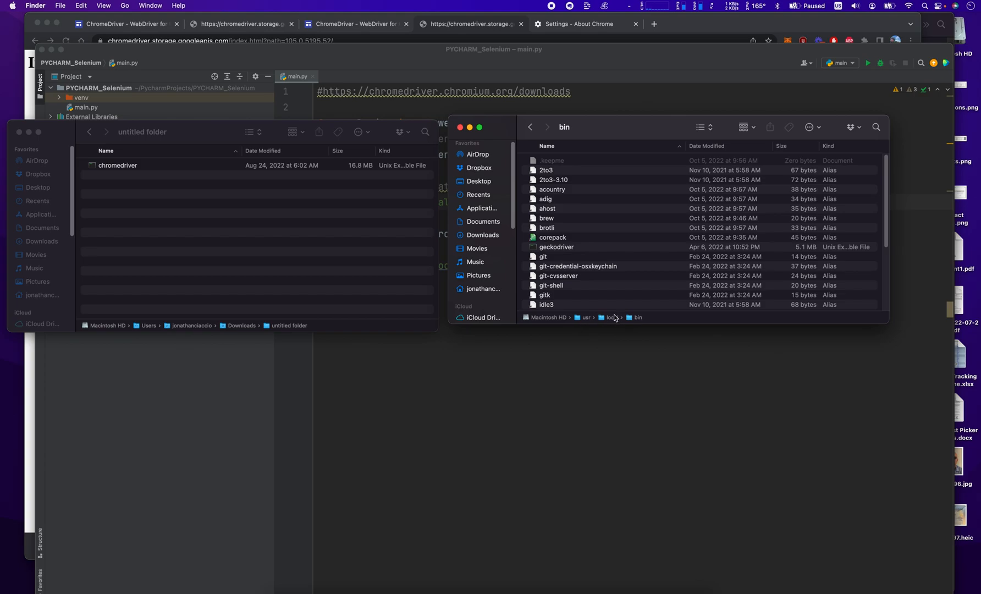
- Go to /usr/local/bin in Finder and move the unzipped chromedriver file into it
key("cmd+shift+g")
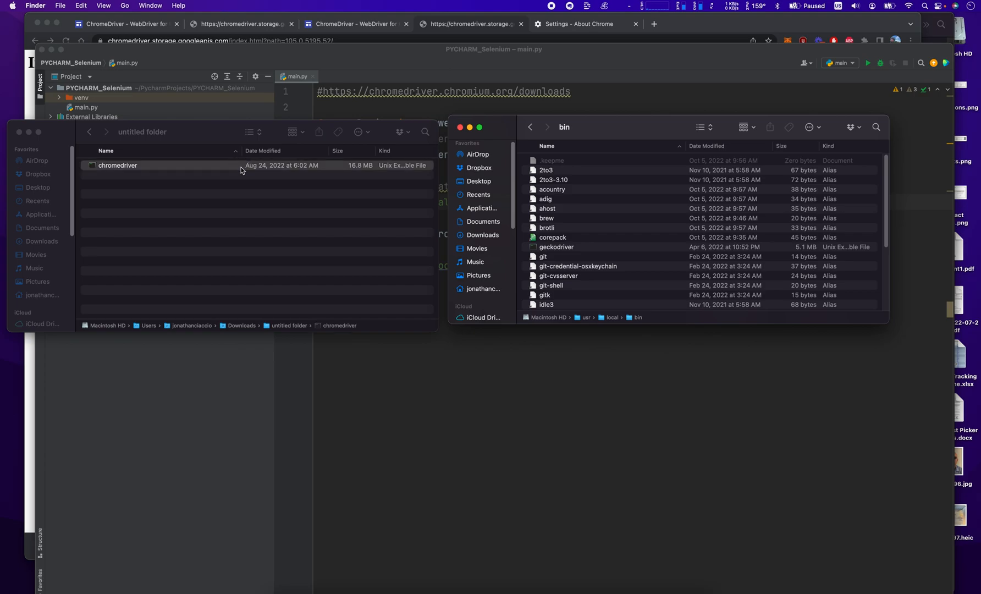
left_click(118, 165)
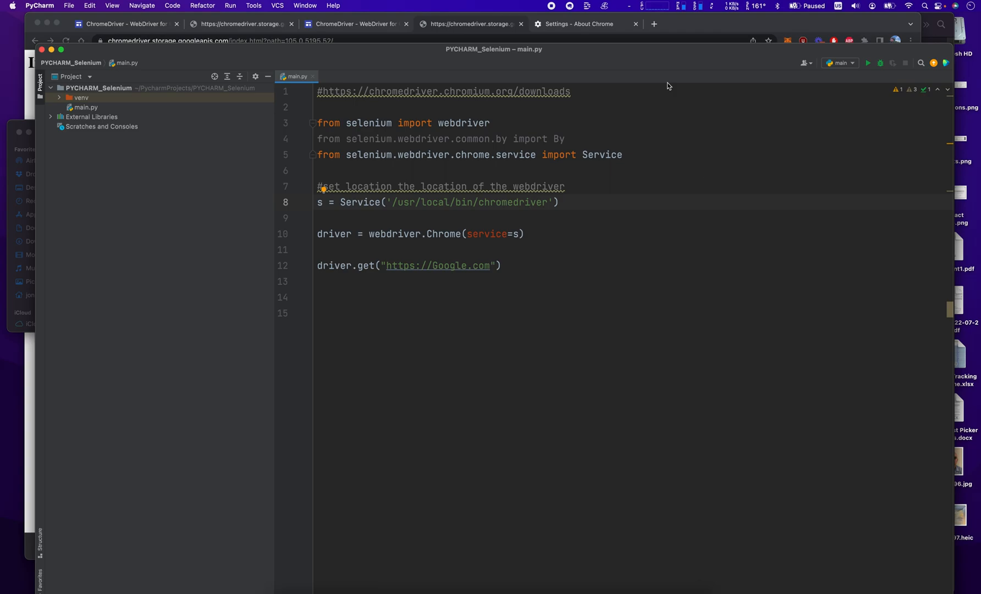
mouse_move(788, 270)
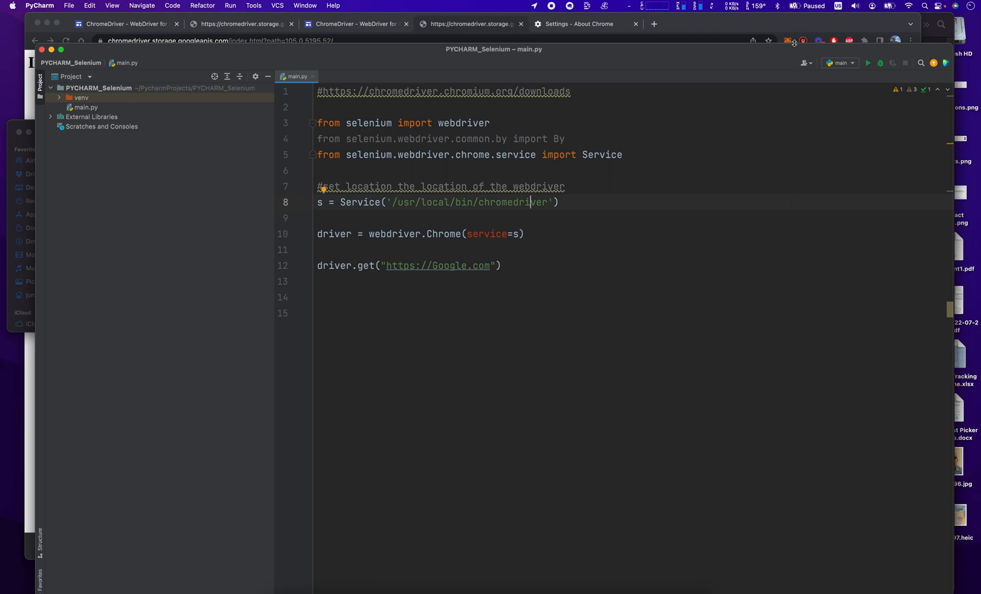
mouse_move(869, 62)
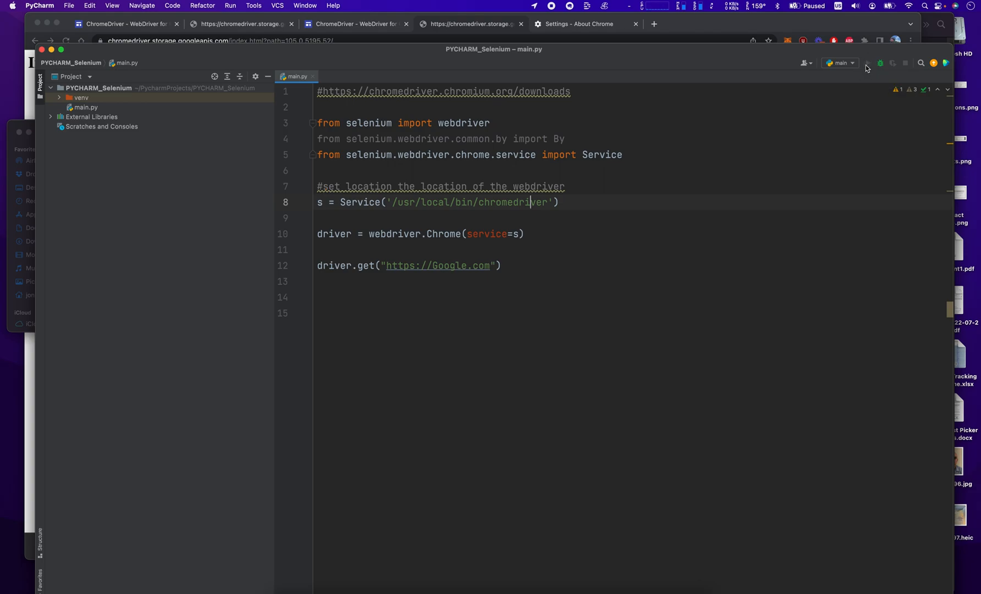
- Run the Selenium script, dismiss the macOS unverified-developer warning and go to System Preferences to allow chromedriver
left_click(868, 63)
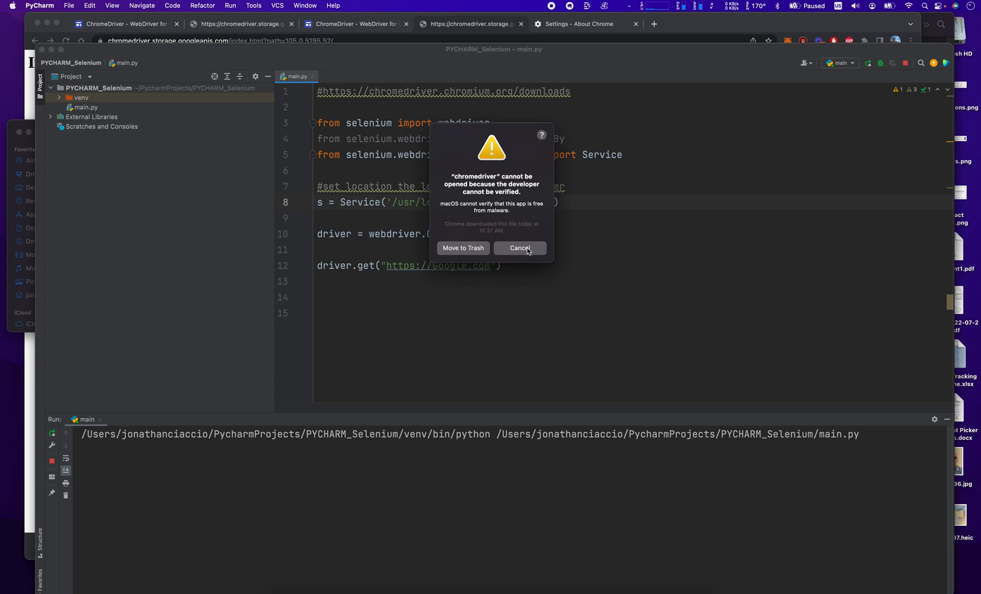
left_click(519, 248)
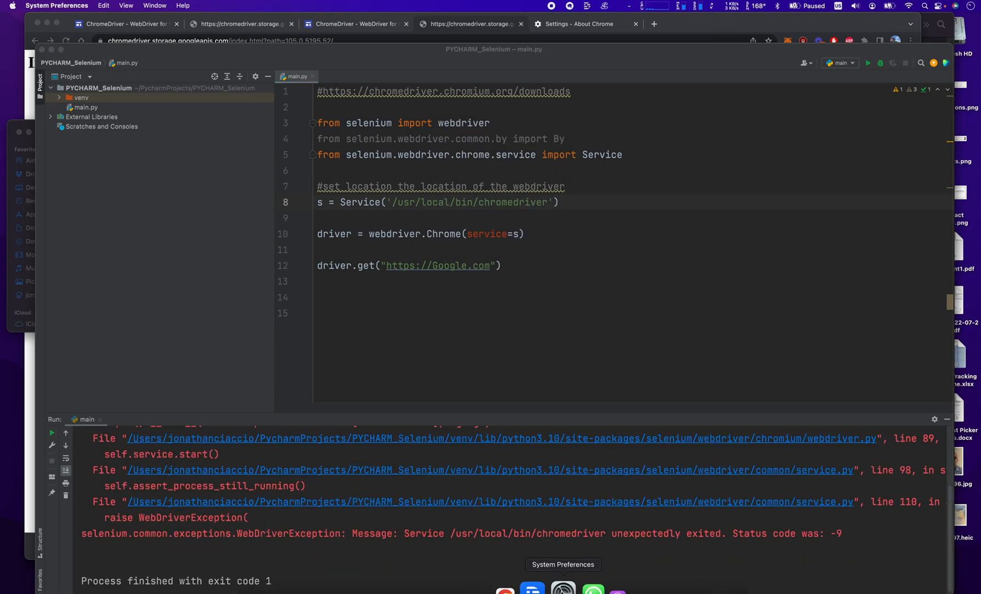
left_click(563, 587)
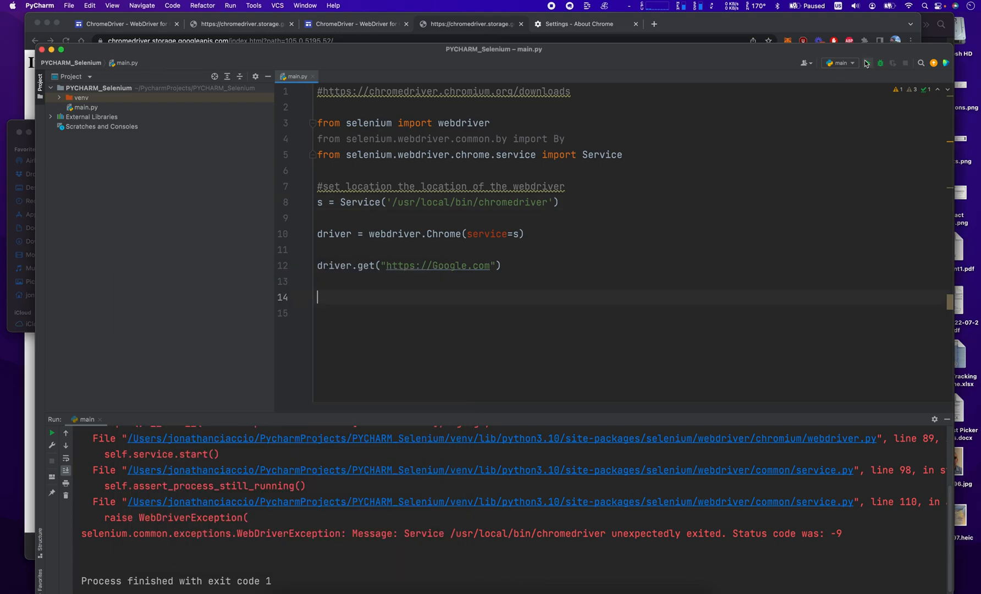
- Allow macOS to open chromedriver anyway and re-run the Selenium script
left_click(869, 62)
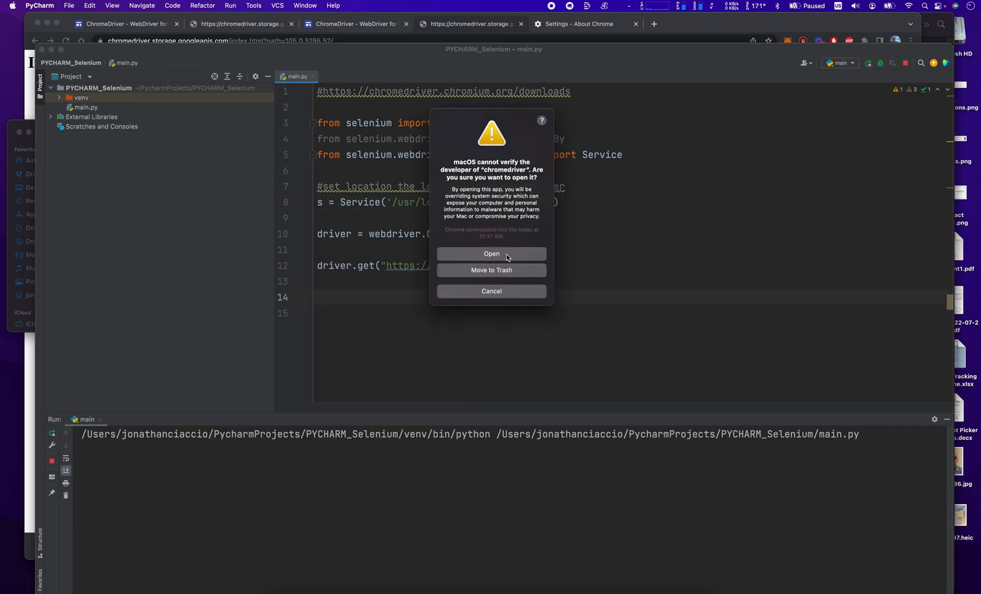
left_click(492, 254)
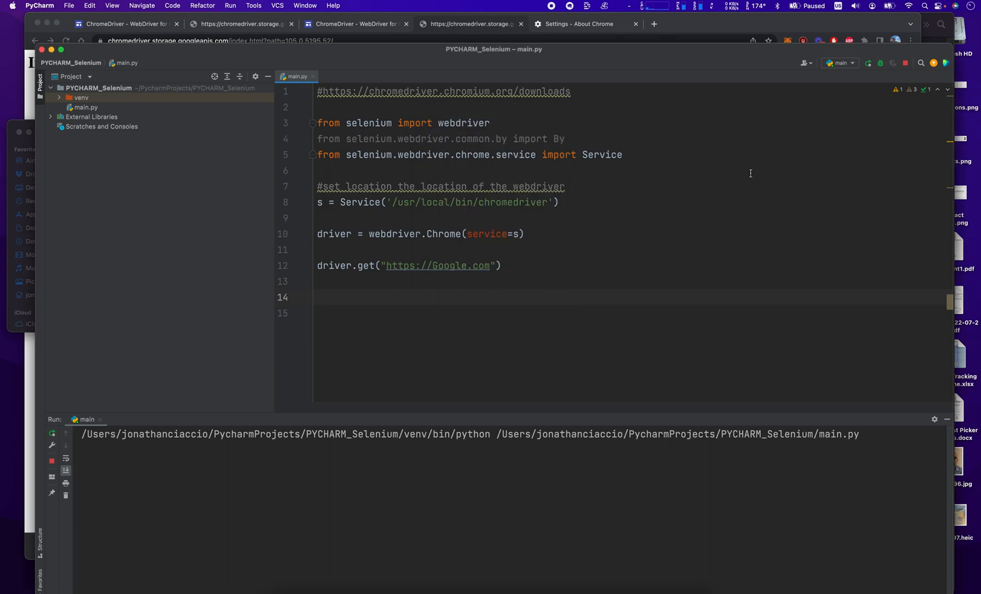
mouse_move(870, 62)
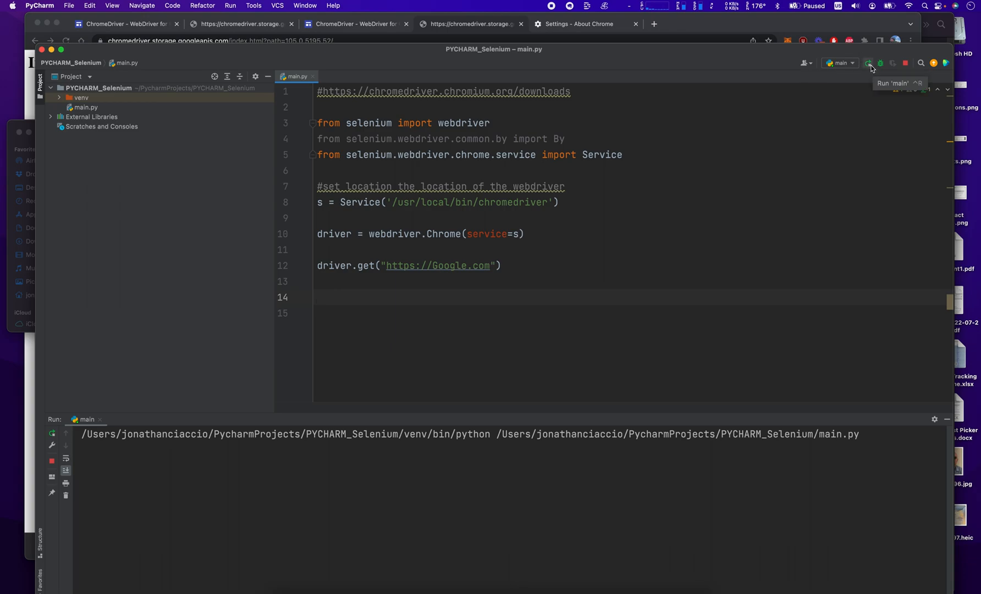
left_click(869, 63)
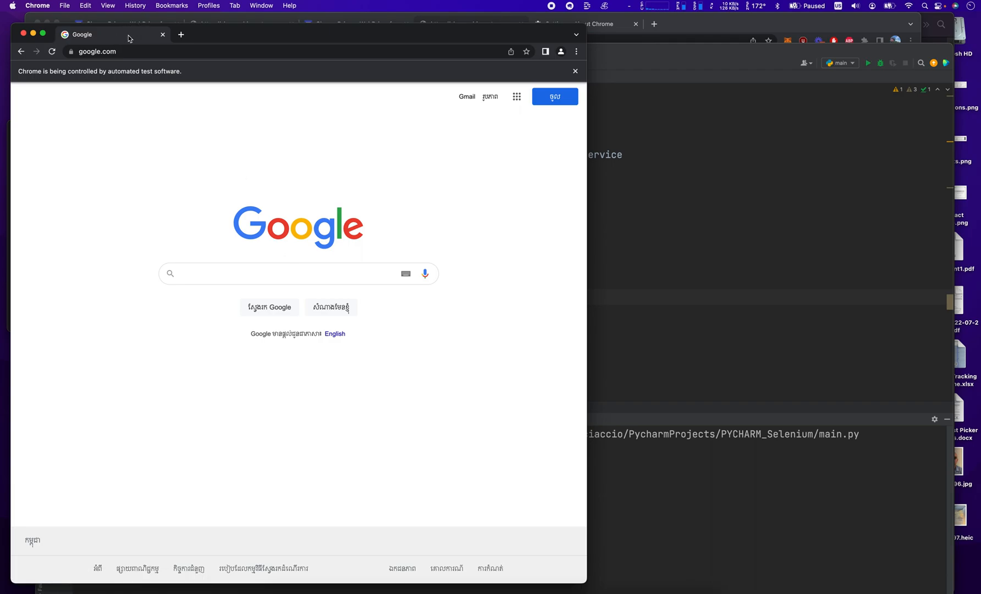
- Bring the automated Chrome test window showing google.com to the front
left_click(288, 274)
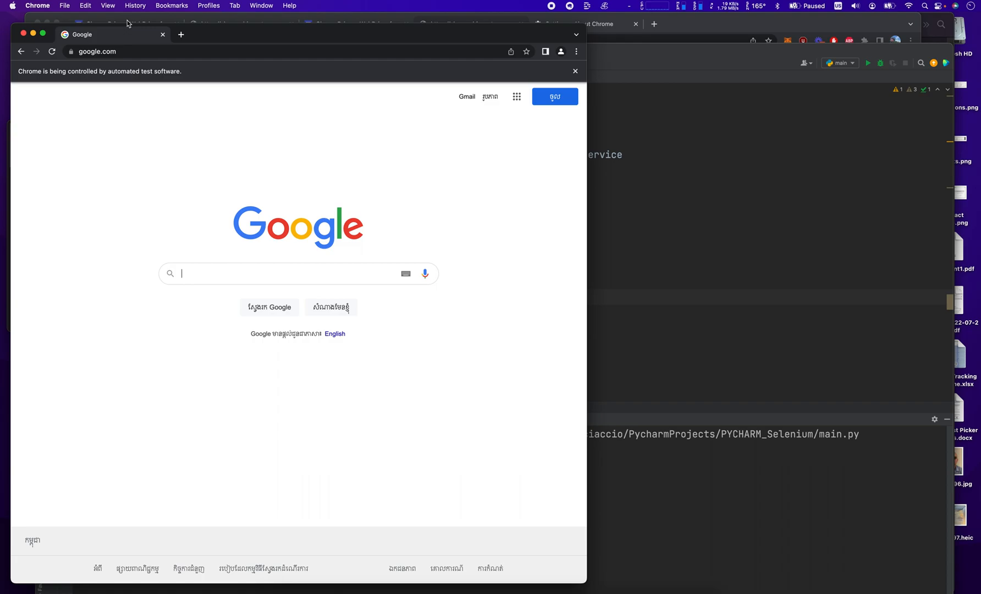
mouse_move(69, 100)
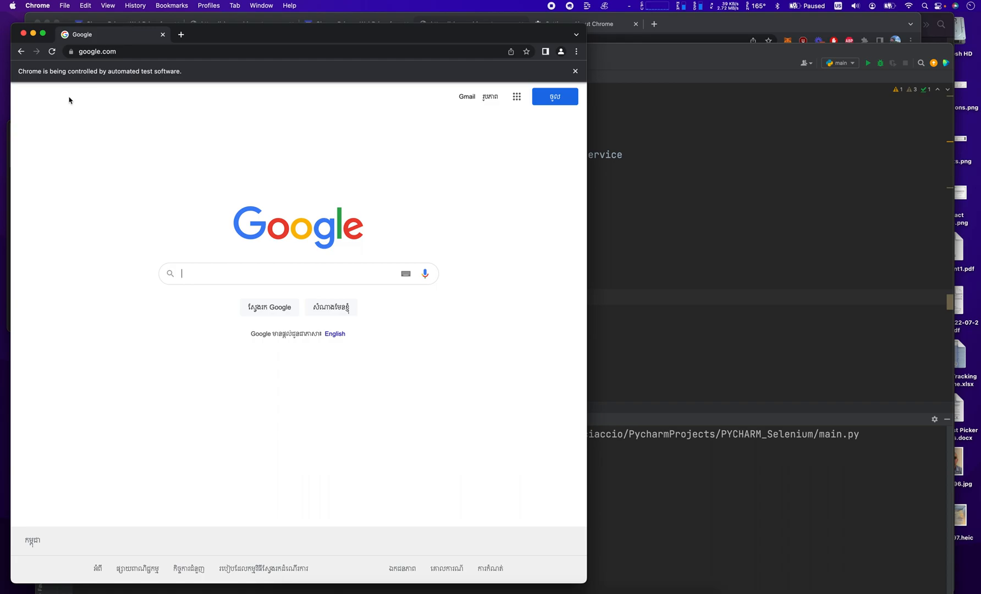
mouse_move(214, 170)
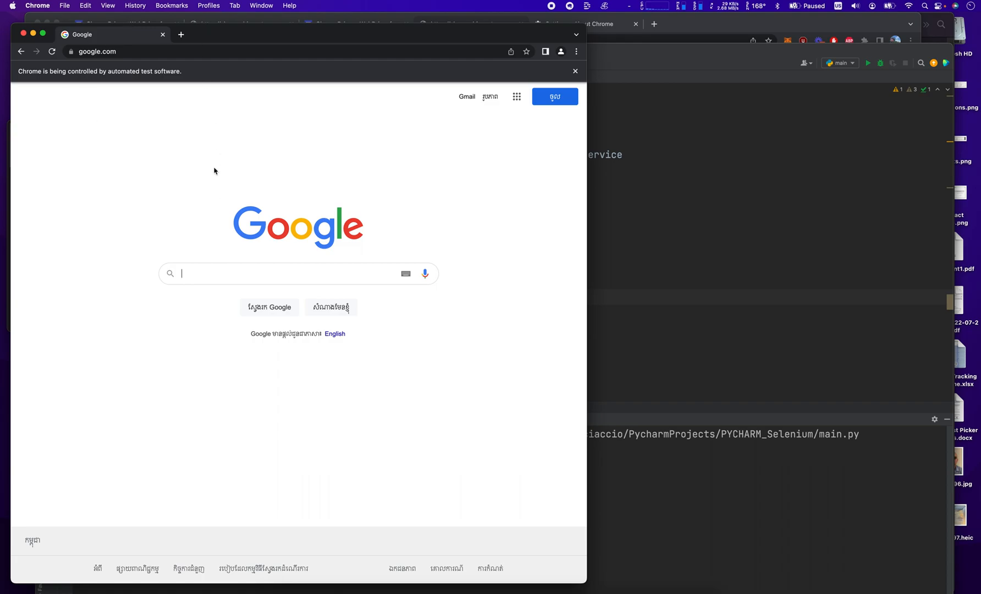